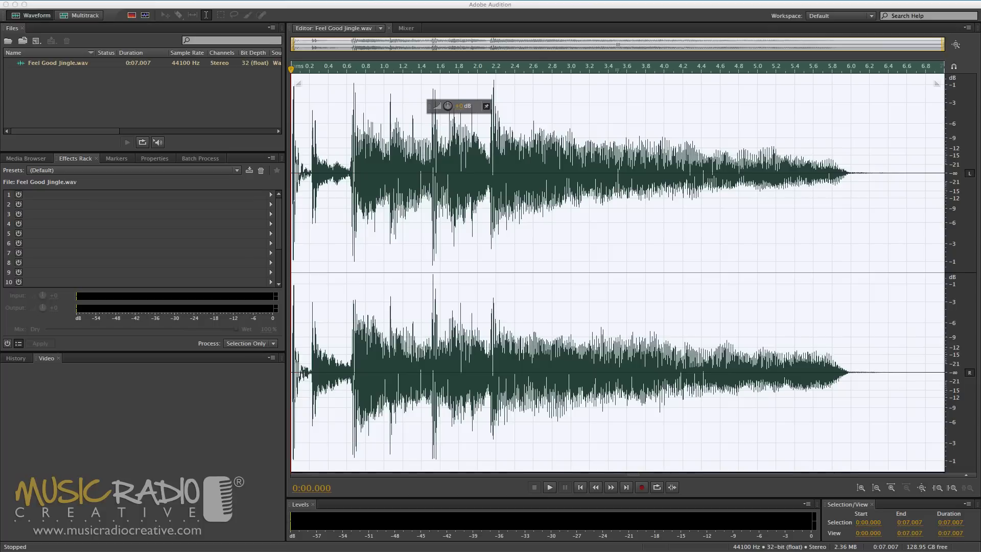
Step: Play the edited Feel Good Jingle.wav from the transport controls until playback stops
click(548, 486)
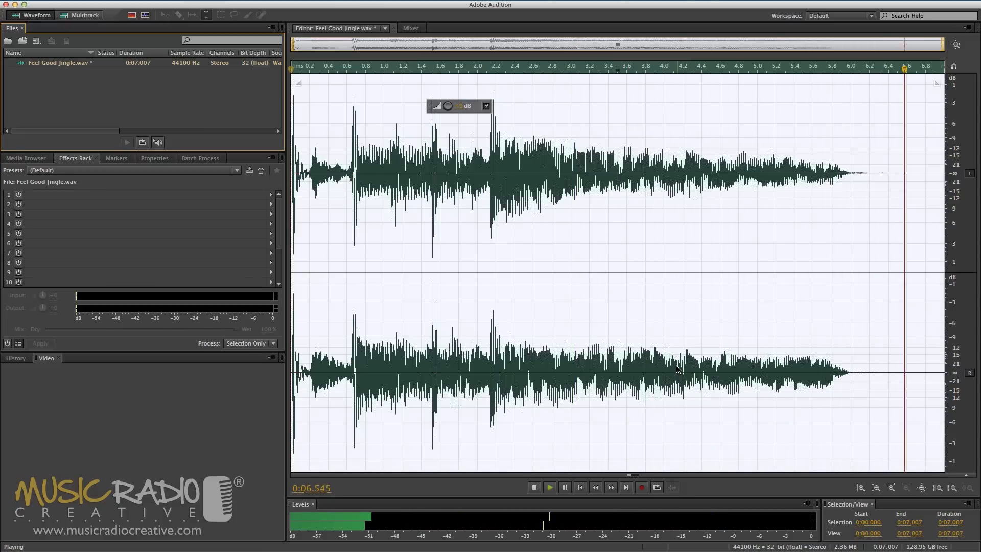
click(533, 486)
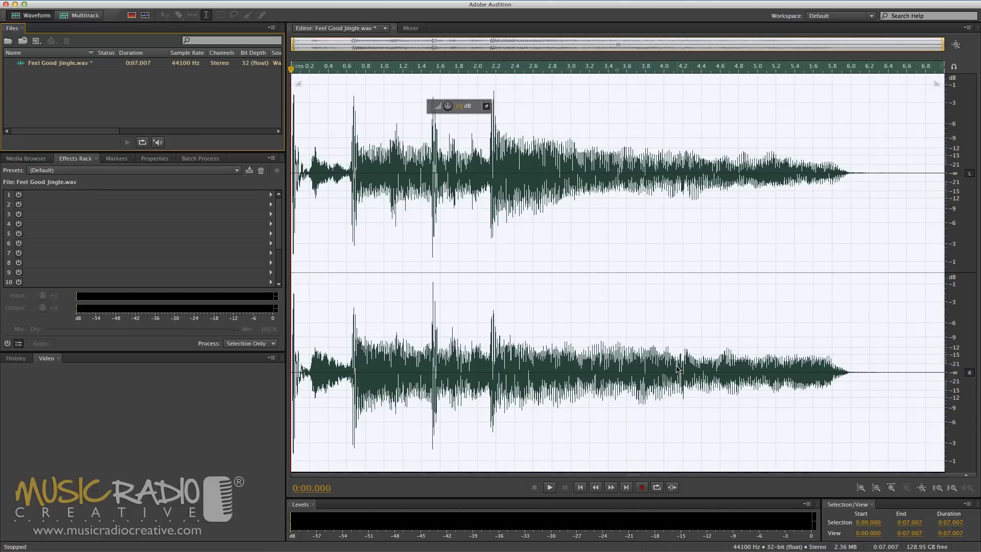